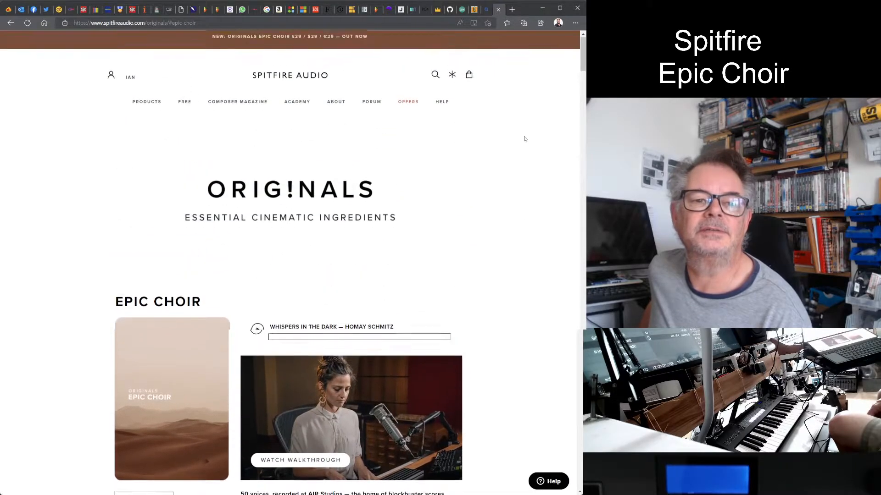
Scroll down the Originals page past Epic Choir to Intimate Grand Piano and Abe Laboriel Jr Drums
{"action": "scroll", "scroll_direction": "down", "scroll_amount": 3}
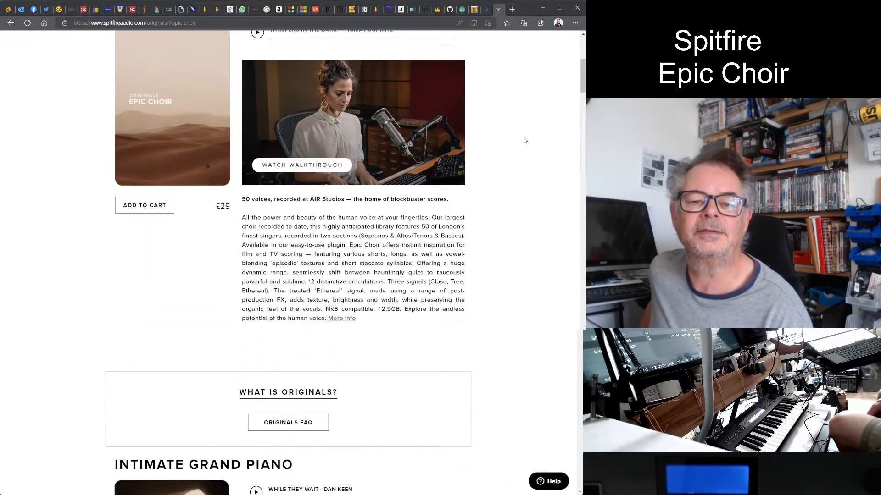
{"action": "mouse_move", "coordinate": [478, 122]}
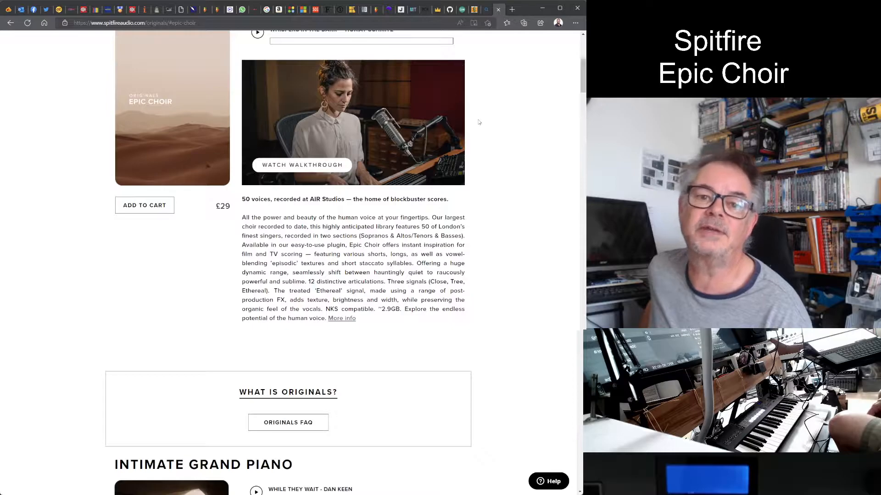
{"action": "mouse_move", "coordinate": [509, 127]}
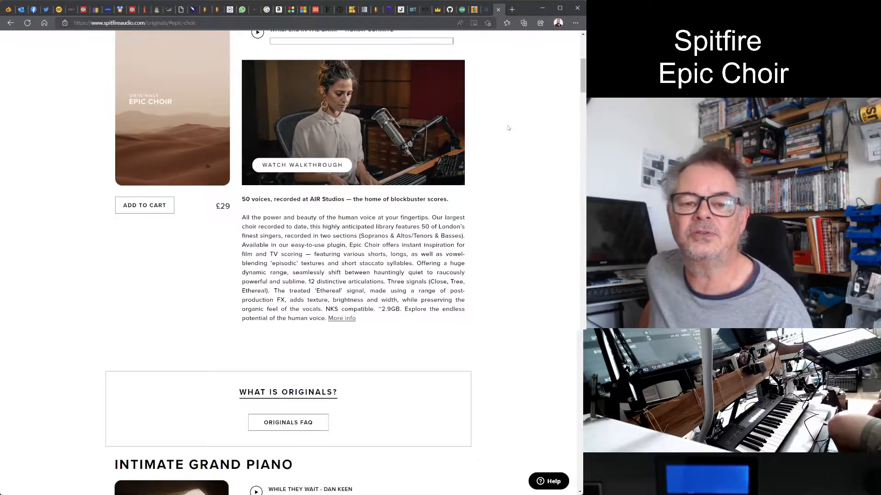
{"action": "scroll", "scroll_direction": "down", "scroll_amount": 3}
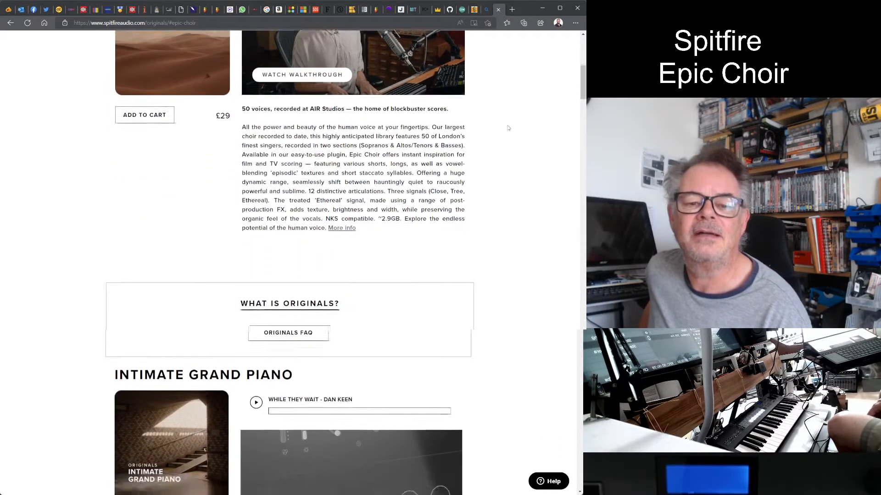
{"action": "scroll", "scroll_direction": "down", "scroll_amount": 3}
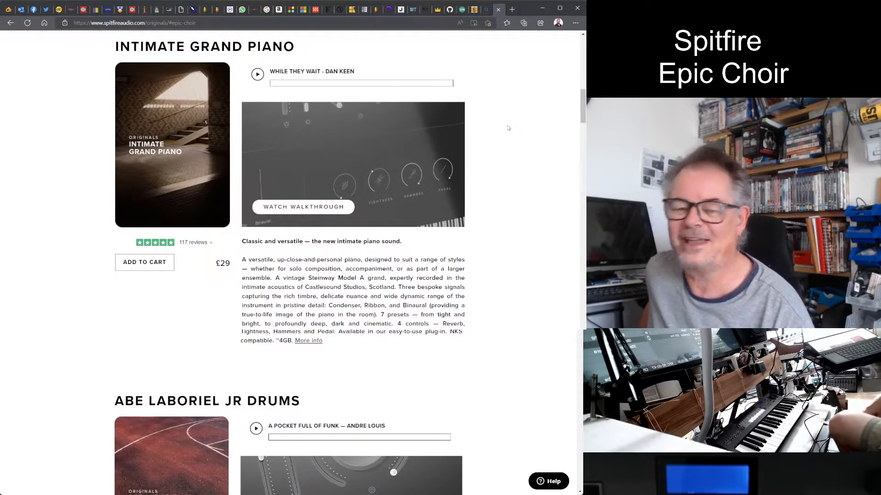
{"action": "scroll", "scroll_direction": "down", "scroll_amount": 3}
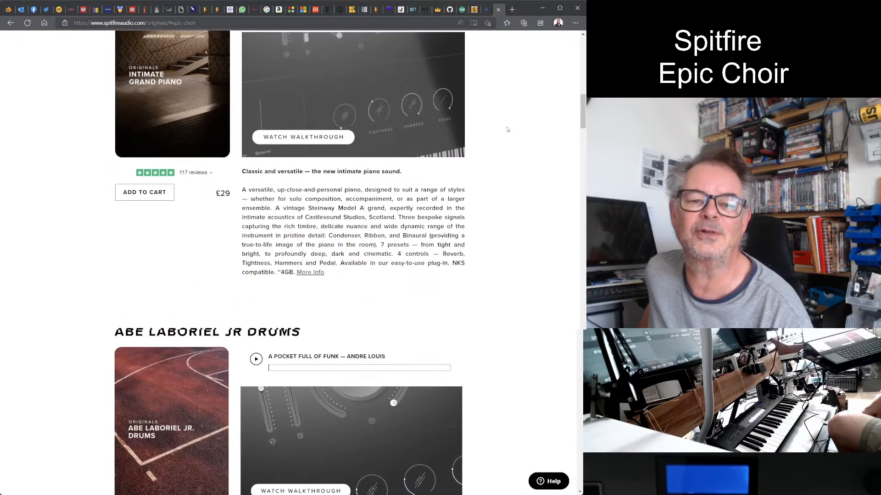
{"action": "scroll", "scroll_direction": "down", "scroll_amount": 3}
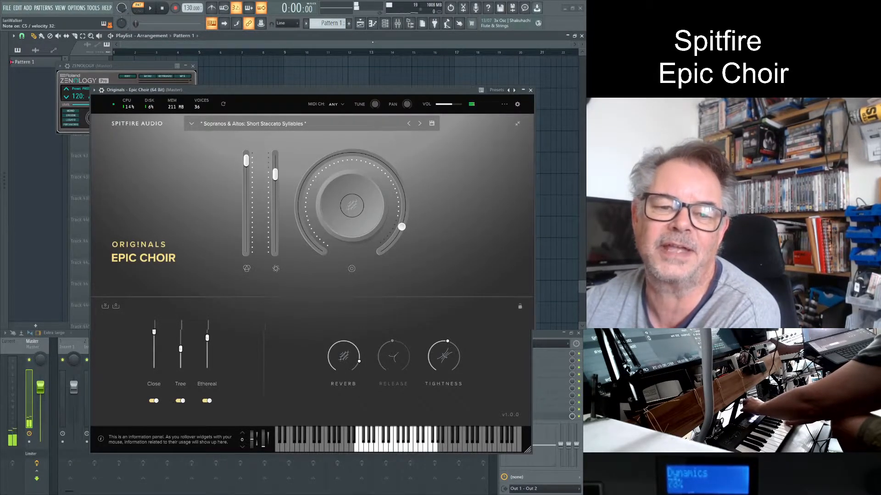
Pull the choir's Dynamics dial down while the staccato syllables preset plays
{"action": "left_click_drag", "start_coordinate": [401, 226], "coordinate": [381, 248]}
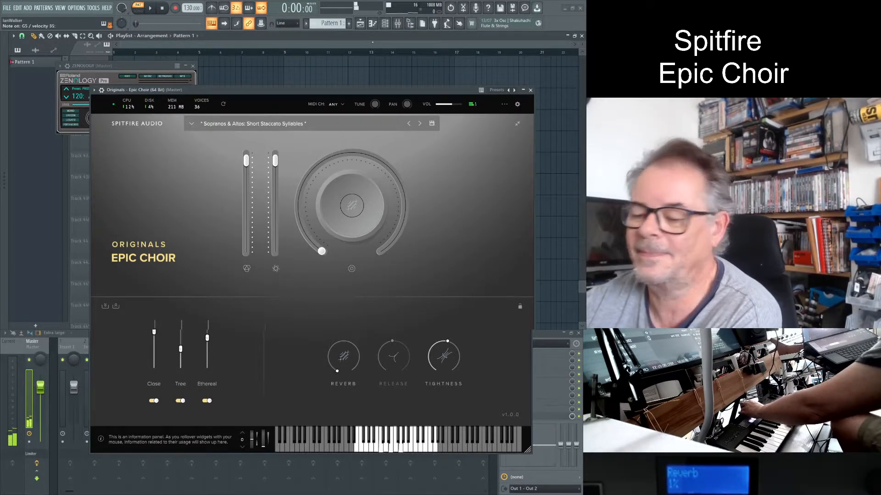
Raise the Reverb knob and bring the Ethereal mic fader up to full
{"action": "left_click_drag", "start_coordinate": [322, 251], "coordinate": [396, 177]}
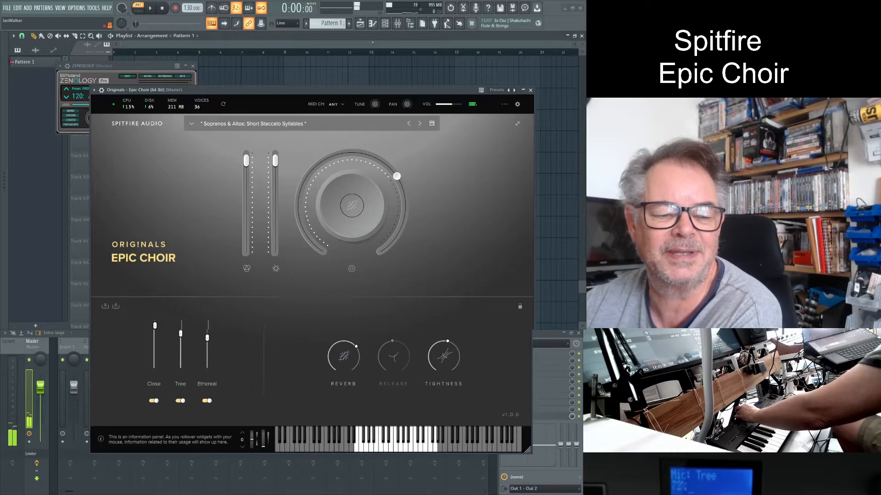
{"action": "left_click_drag", "start_coordinate": [206, 342], "coordinate": [206, 323]}
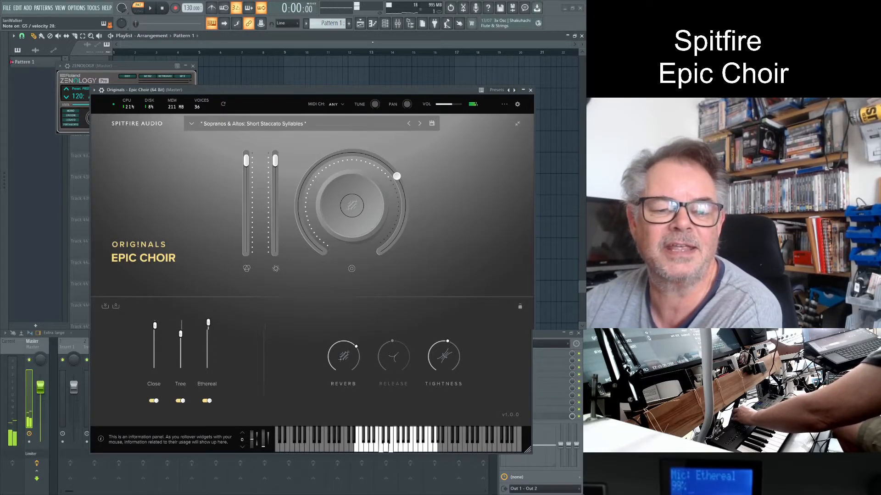